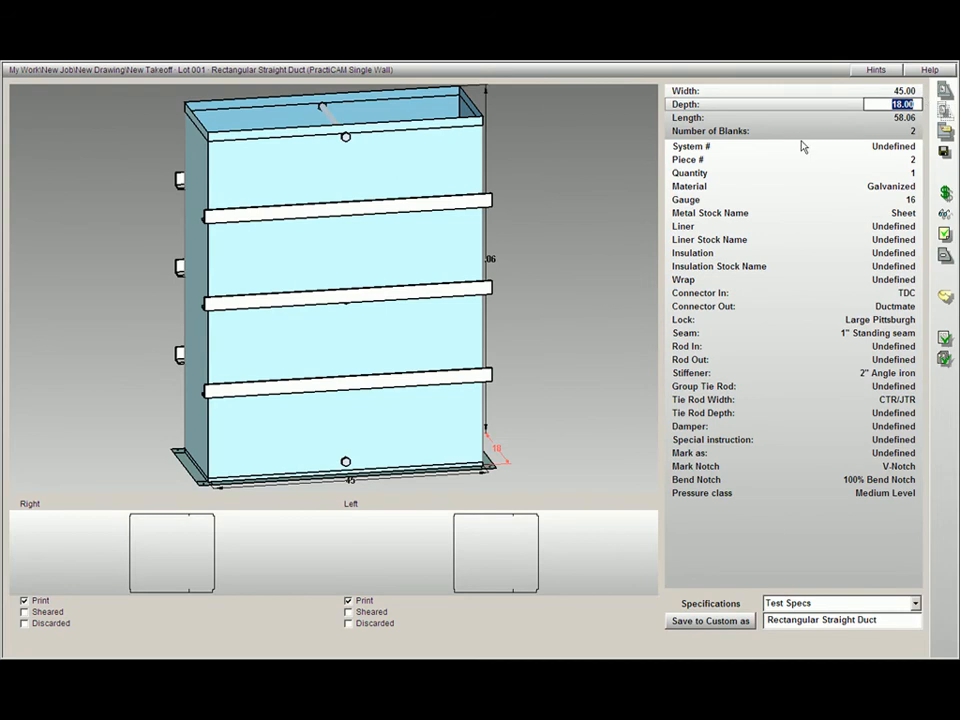
- Orbit the 45 by 18 duct to view its far side with three angle-iron stiffeners
{"action": "left_click_drag", "start_coordinate": [340, 300], "coordinate": [399, 347]}
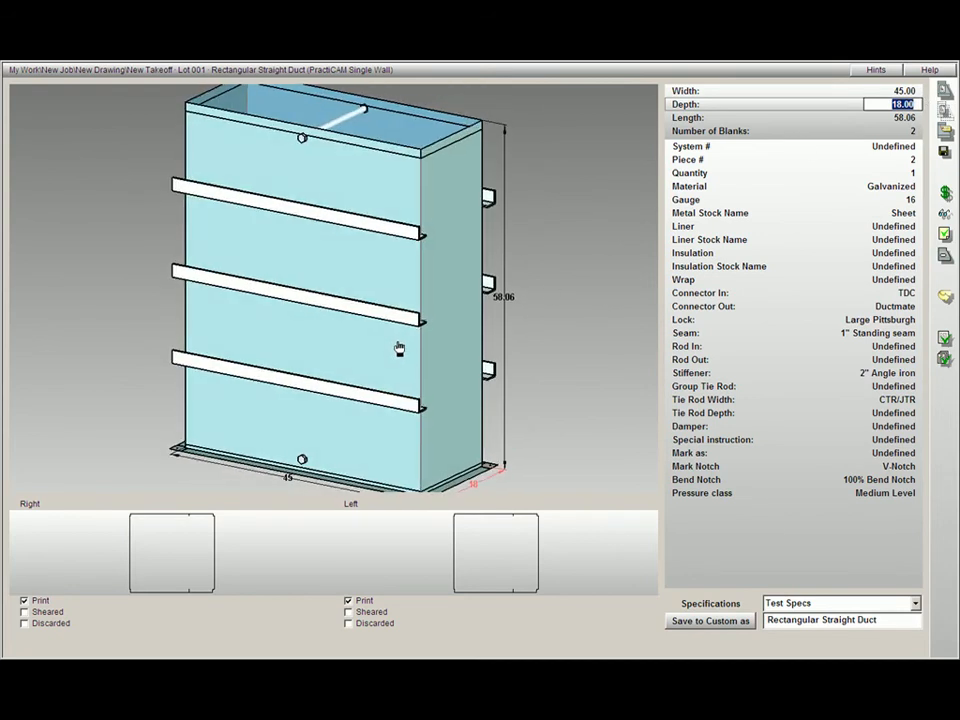
{"action": "mouse_move", "coordinate": [464, 351]}
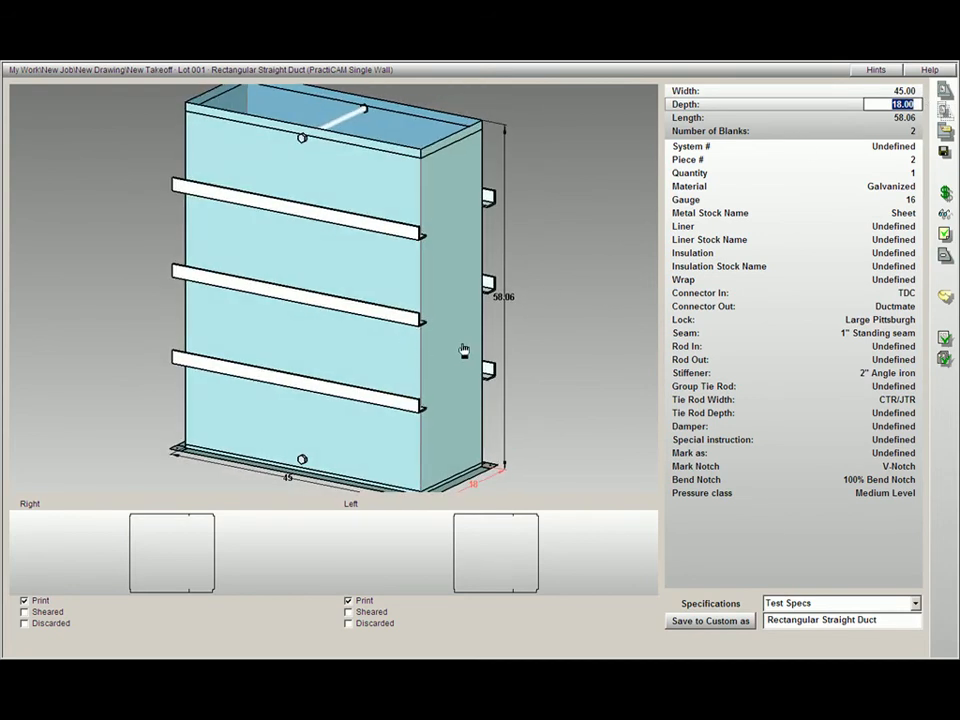